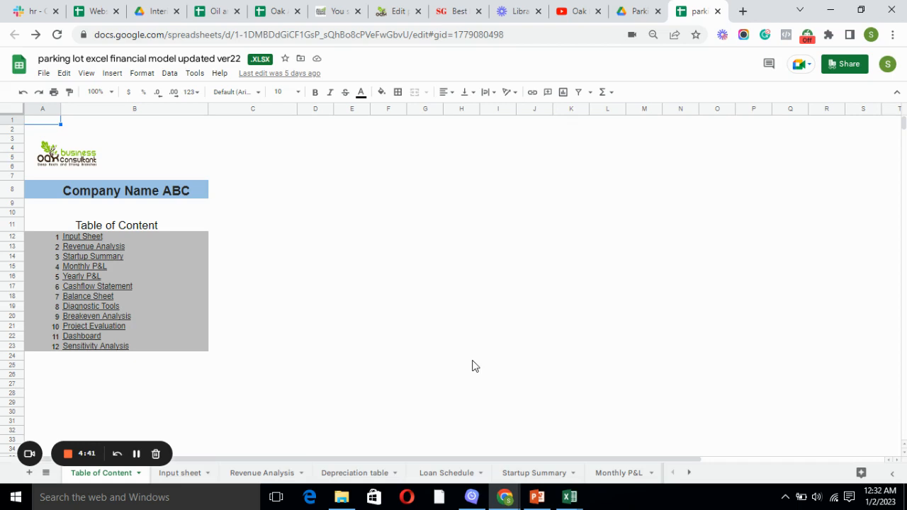
mouse_move(337, 346)
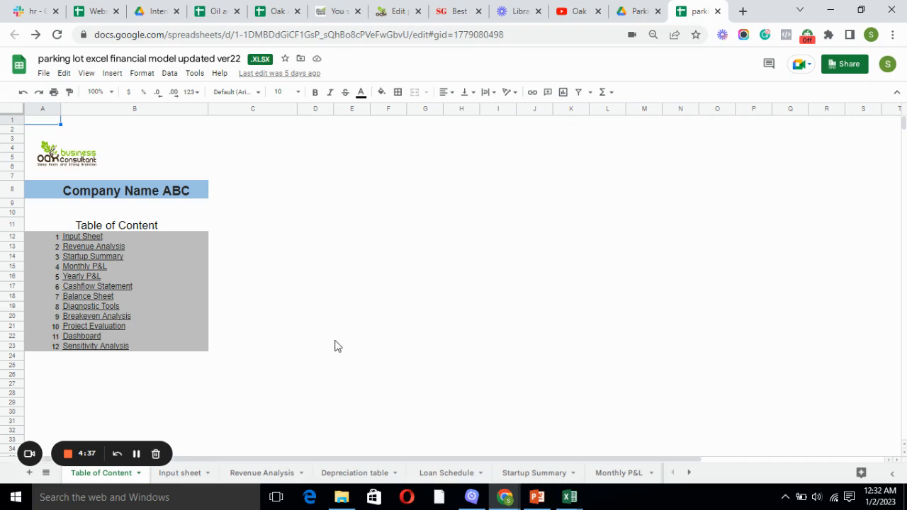
mouse_move(82, 336)
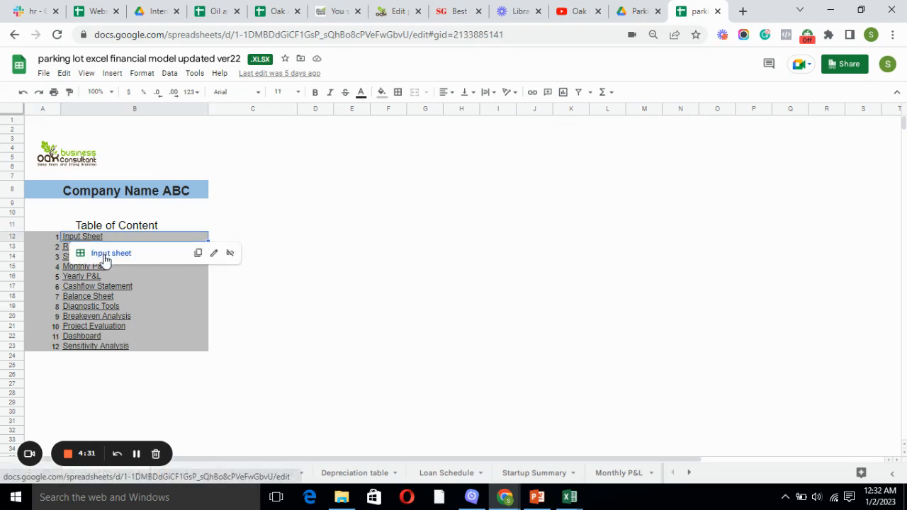
Follow the Input link and scroll past assumptions and loans to payroll, capex and operating expenses
click(83, 236)
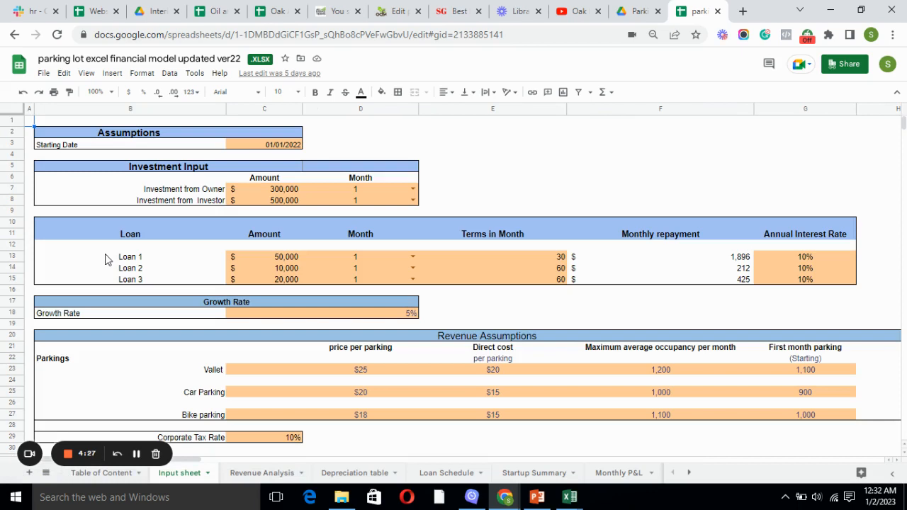
mouse_move(323, 256)
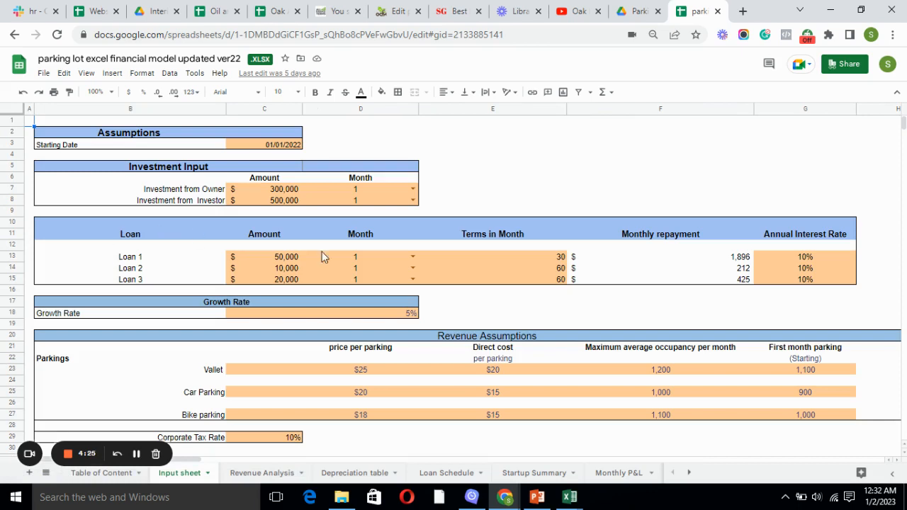
mouse_move(405, 262)
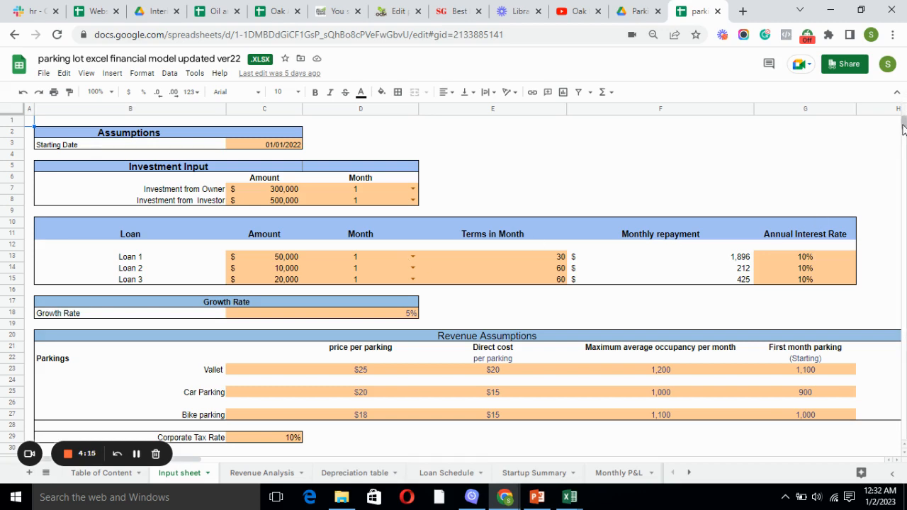
scroll(down, 3)
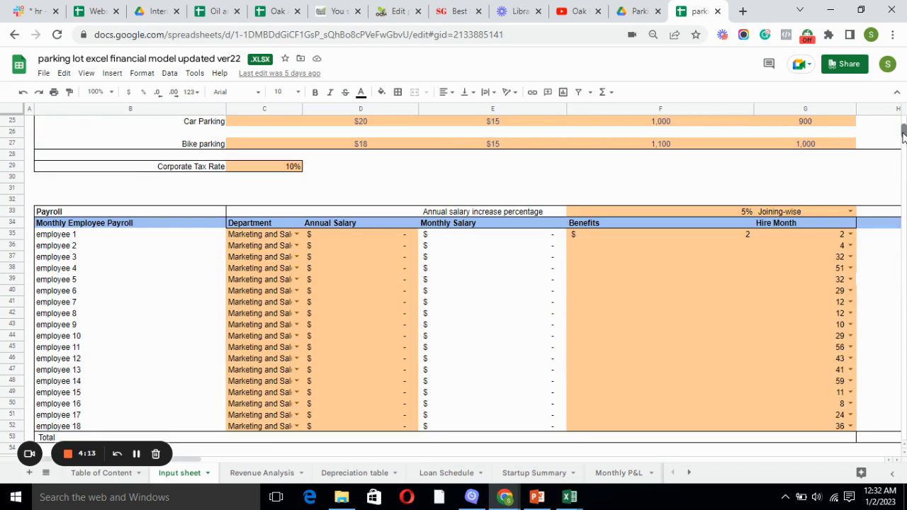
scroll(down, 3)
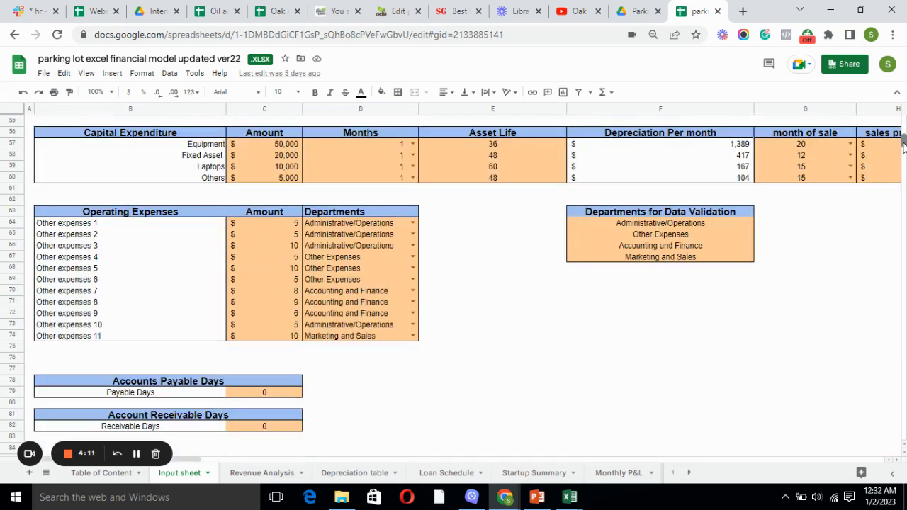
scroll(down, 3)
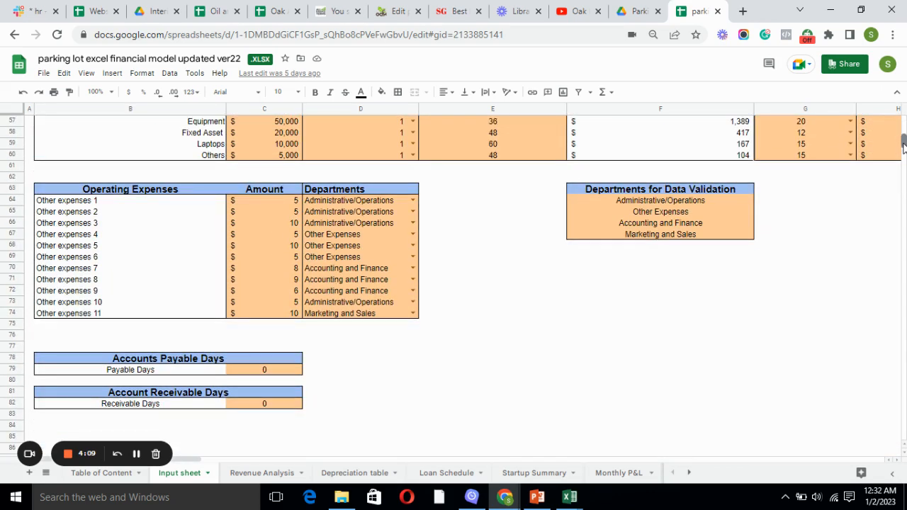
scroll(down, 3)
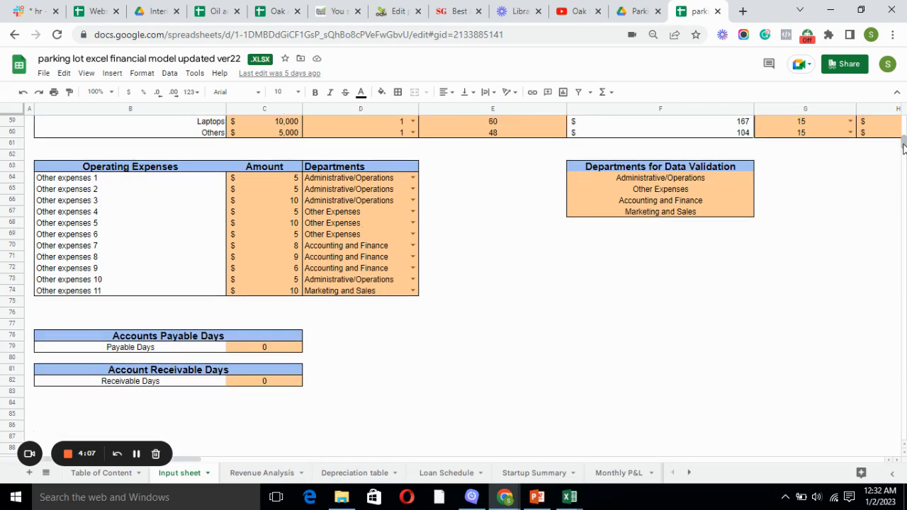
mouse_move(459, 348)
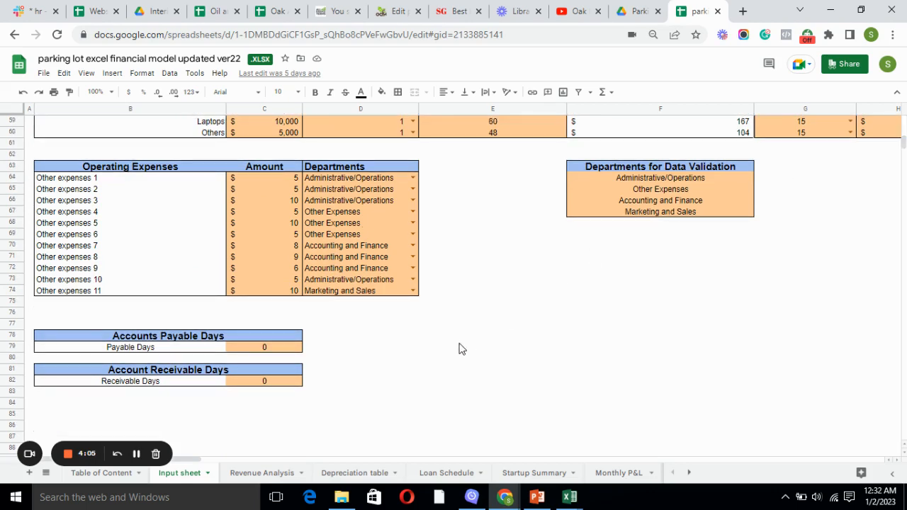
Switch to the Revenue Analysis sheet with daily parking sales, revenue and COGS
click(261, 473)
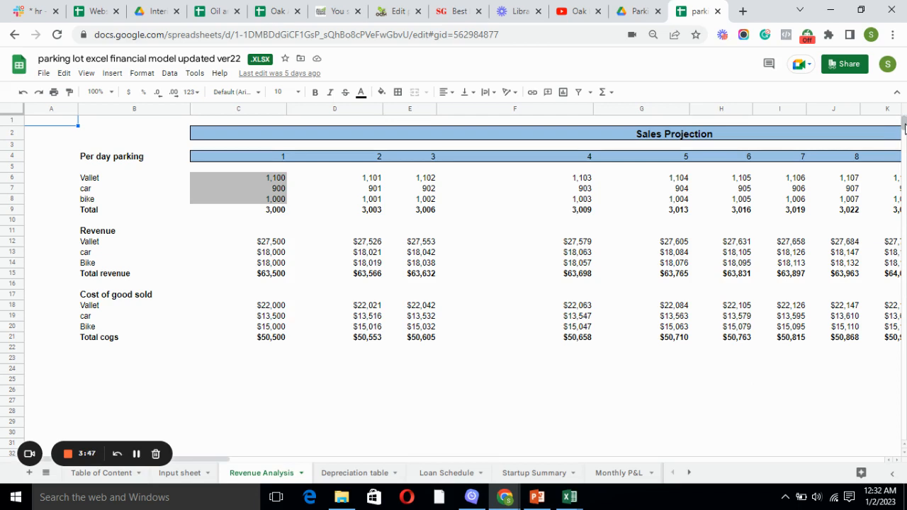
mouse_move(606, 183)
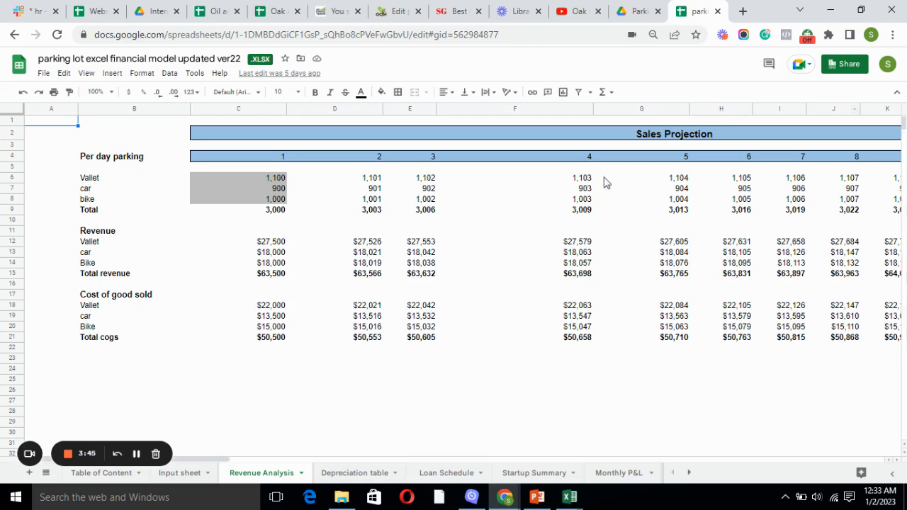
mouse_move(122, 177)
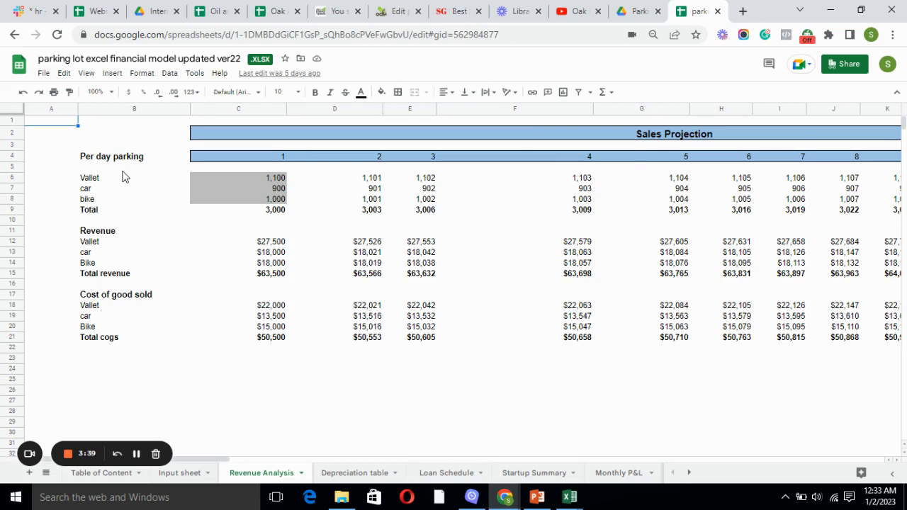
mouse_move(214, 360)
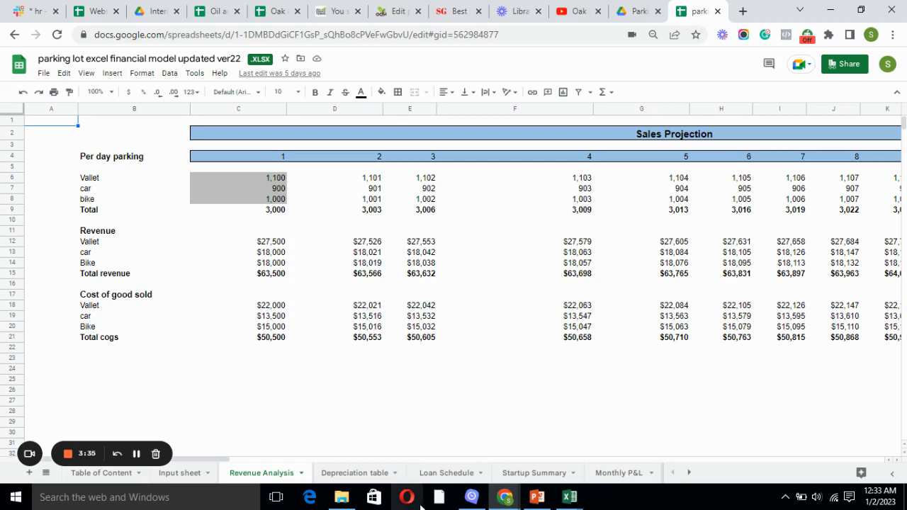
View the Depreciation table, then the Loan Schedule listing three loans' repayments and balances
click(354, 473)
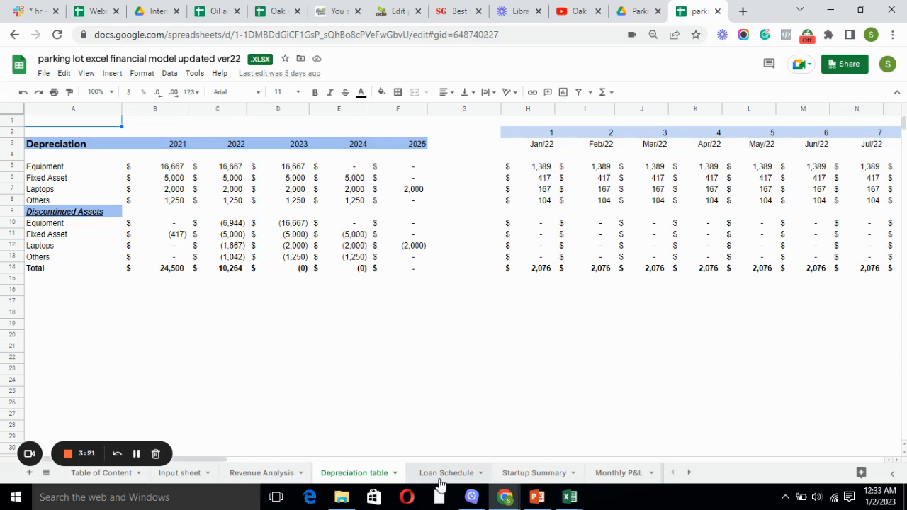
click(446, 473)
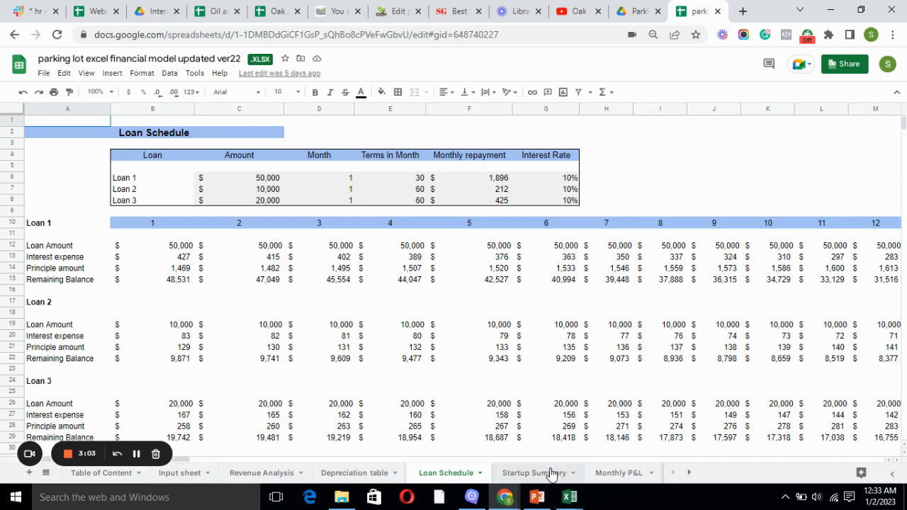
Switch to the Startup Summary sheet comparing total funding with startup expenses
click(533, 474)
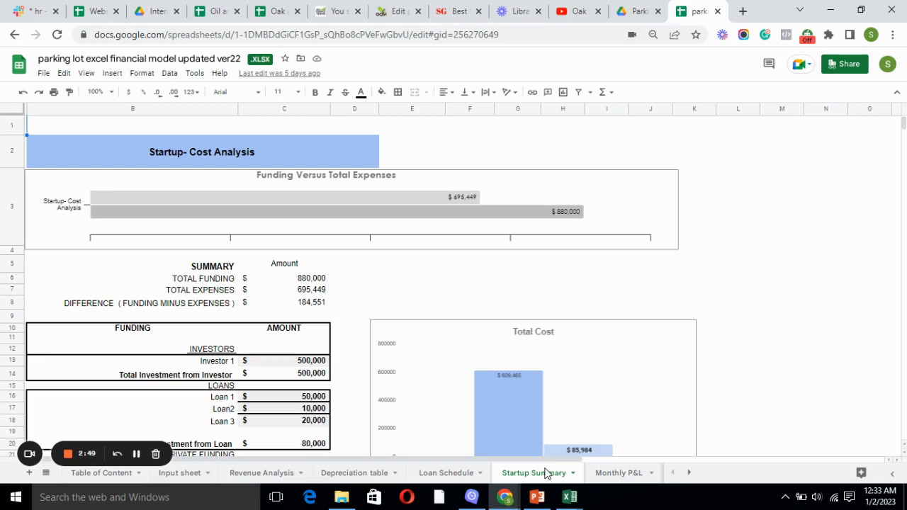
mouse_move(618, 473)
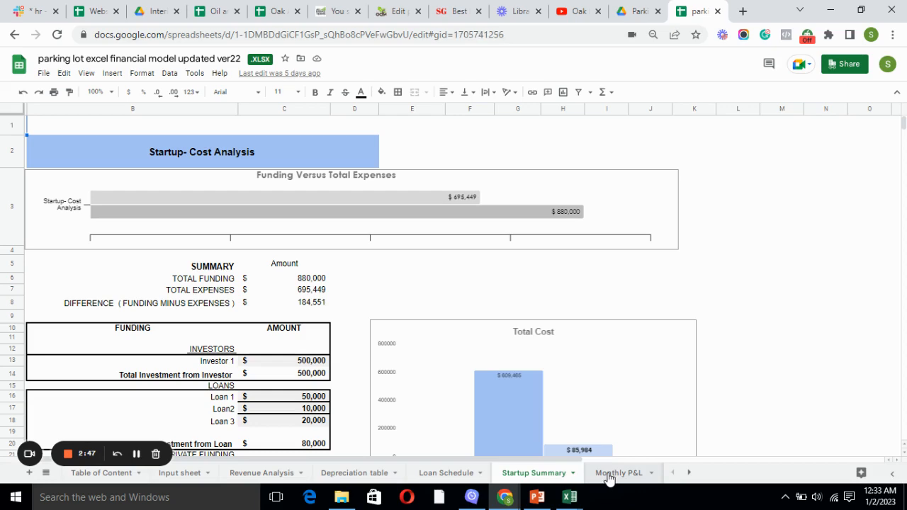
View the Monthly P&L income statement, then head toward the Yearly P&L tab
click(618, 473)
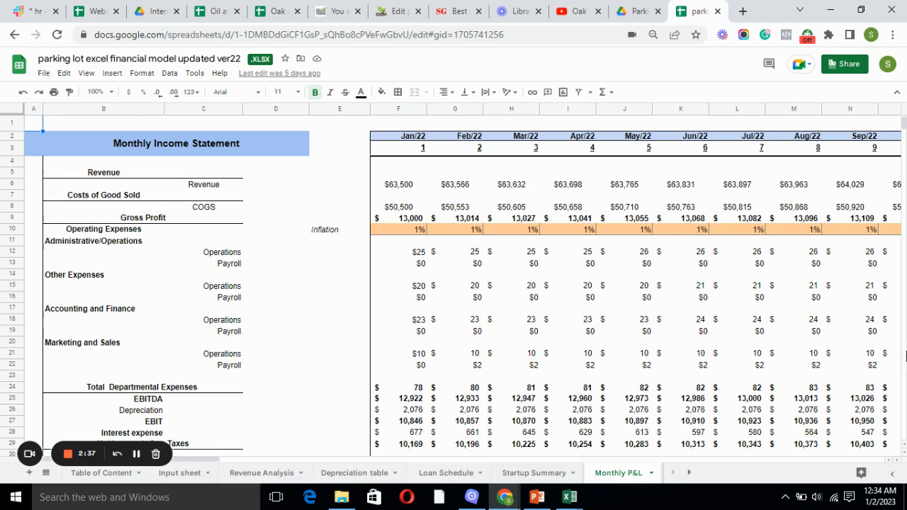
mouse_move(622, 341)
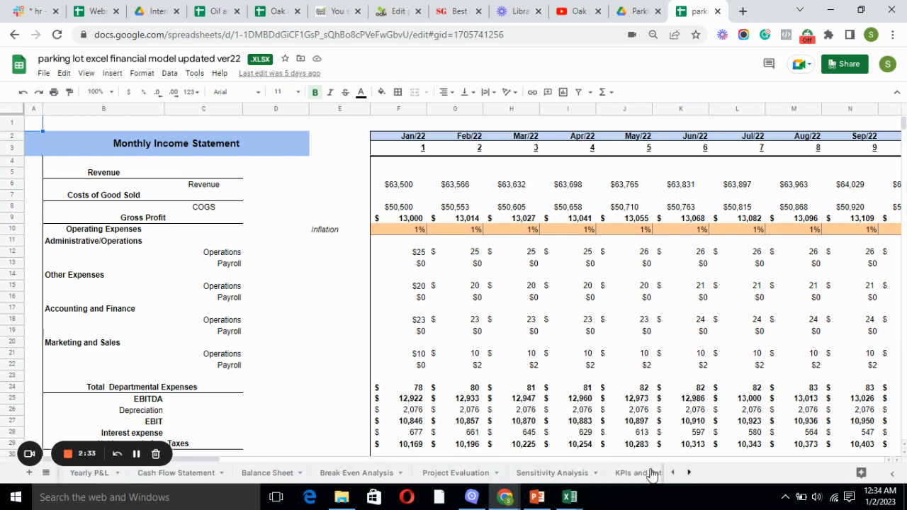
click(88, 473)
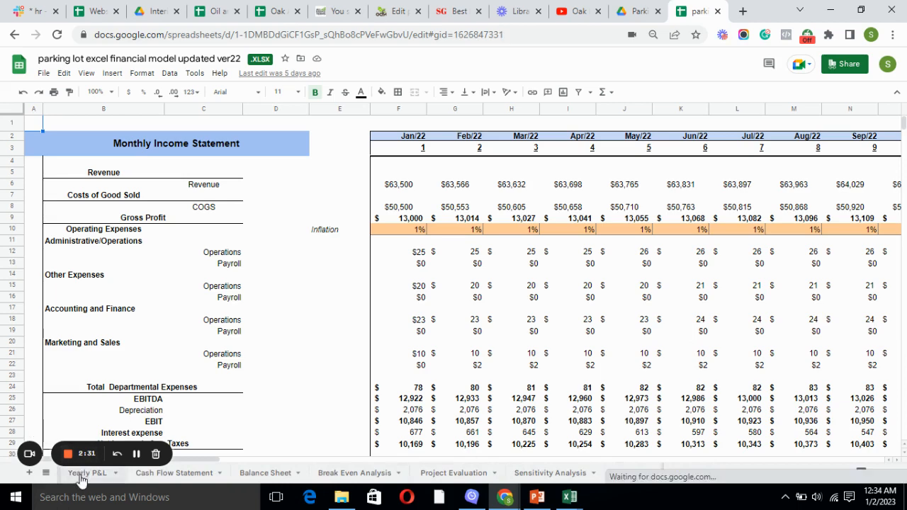
Bring up the Yearly P&L sheet with its five-year income statement
click(86, 474)
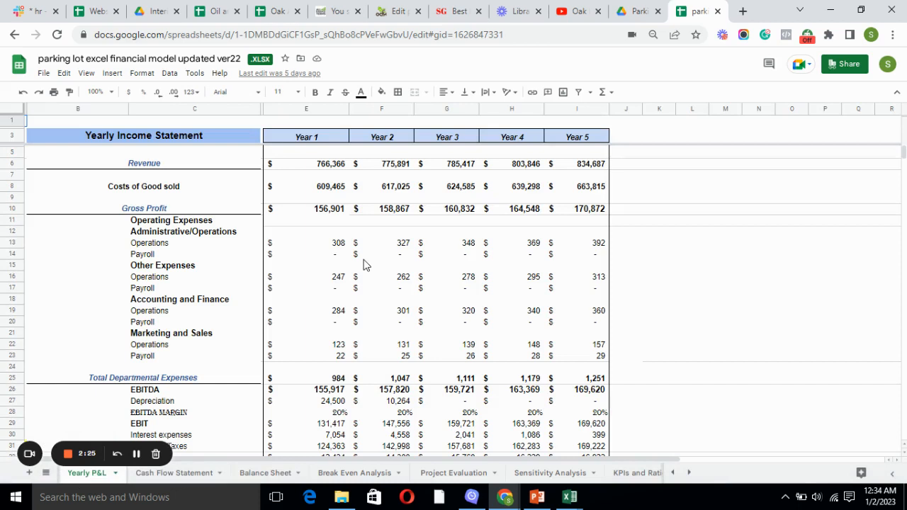
mouse_move(355, 299)
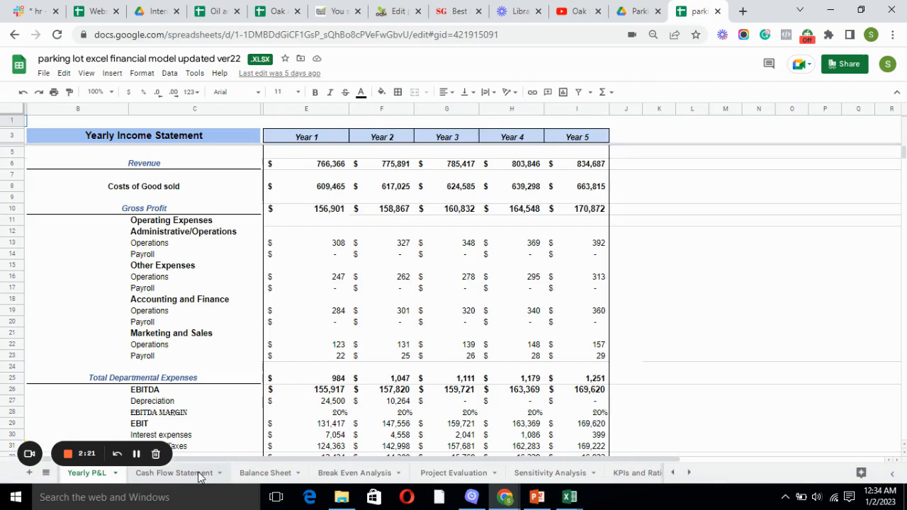
Switch to the Cash Flow Statement with yearly and monthly operating, investing and financing flows
click(173, 474)
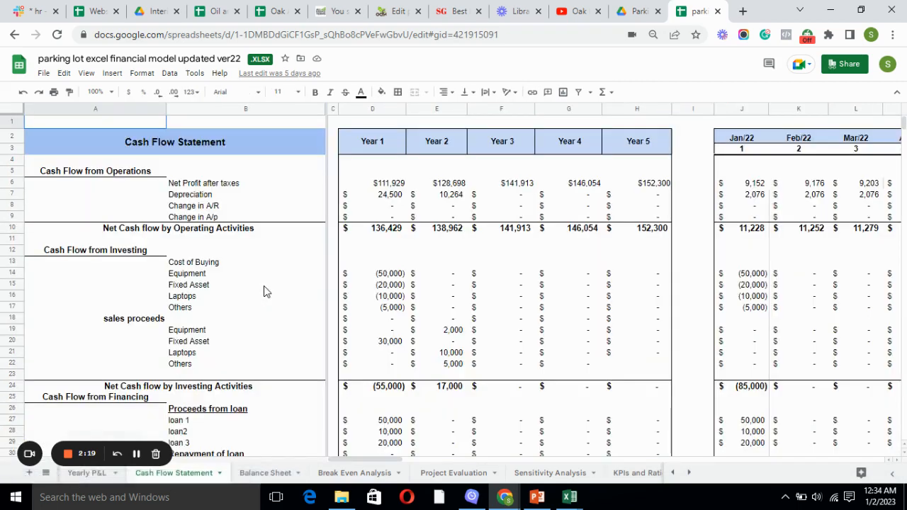
mouse_move(242, 242)
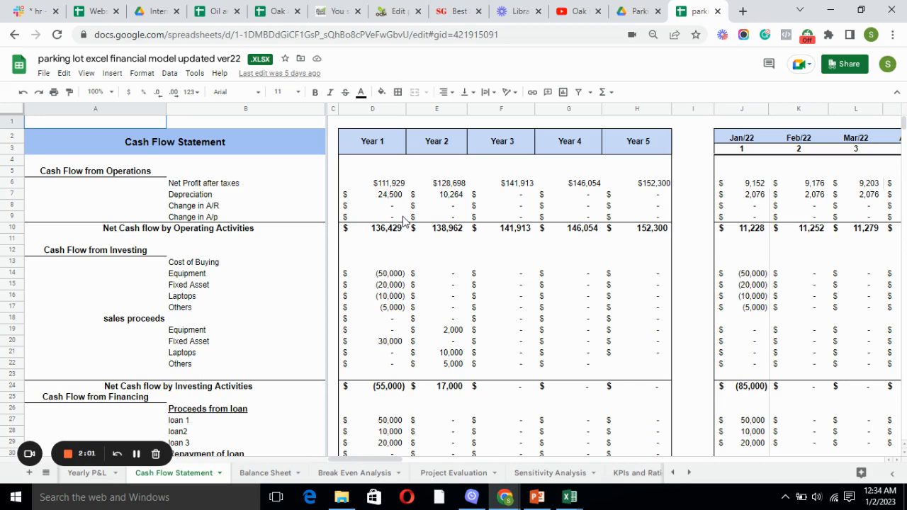
mouse_move(432, 296)
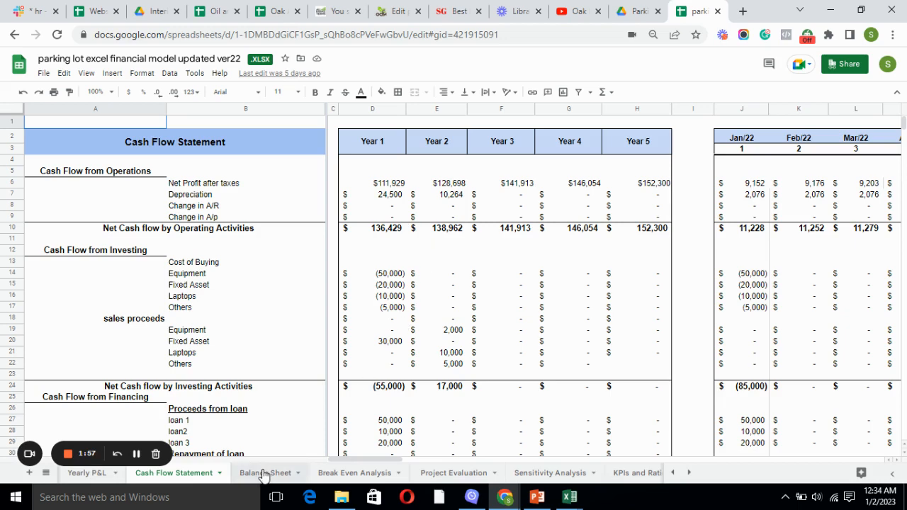
Switch to the Balance Sheet and scroll through assets, fixed assets, liabilities and loans
click(265, 474)
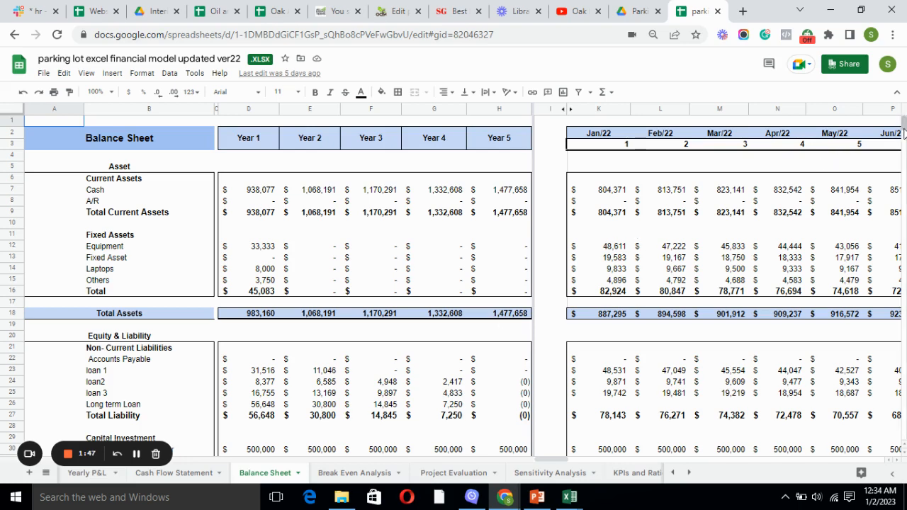
scroll(down, 3)
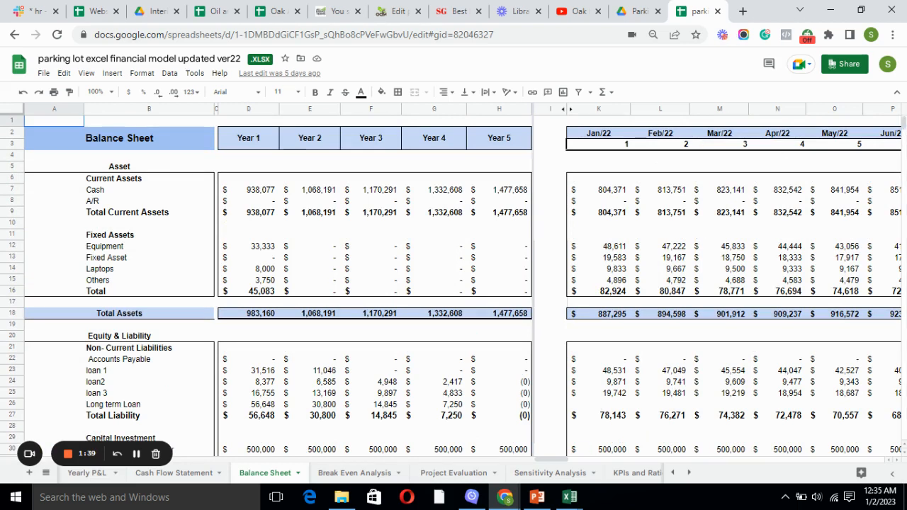
Step through Break Even Analysis and Project Evaluation, landing on Sensitivity Analysis
click(354, 473)
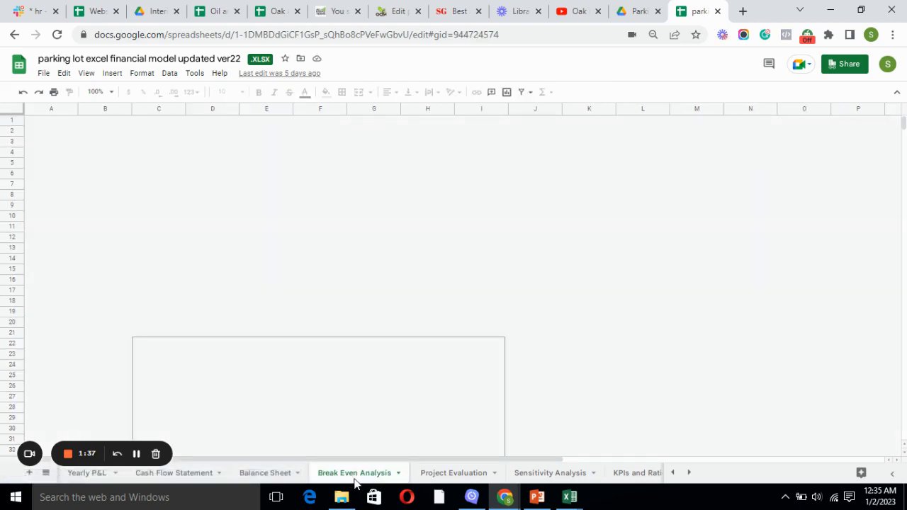
click(354, 473)
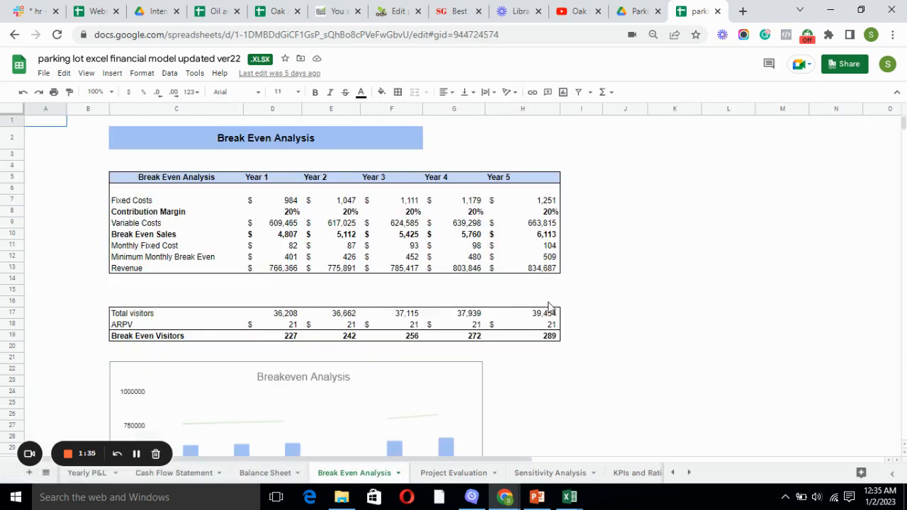
mouse_move(578, 319)
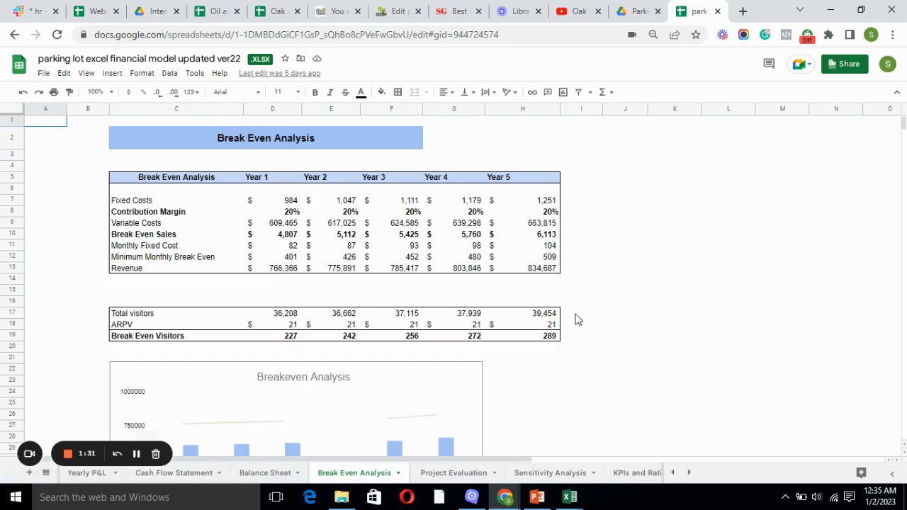
mouse_move(291, 323)
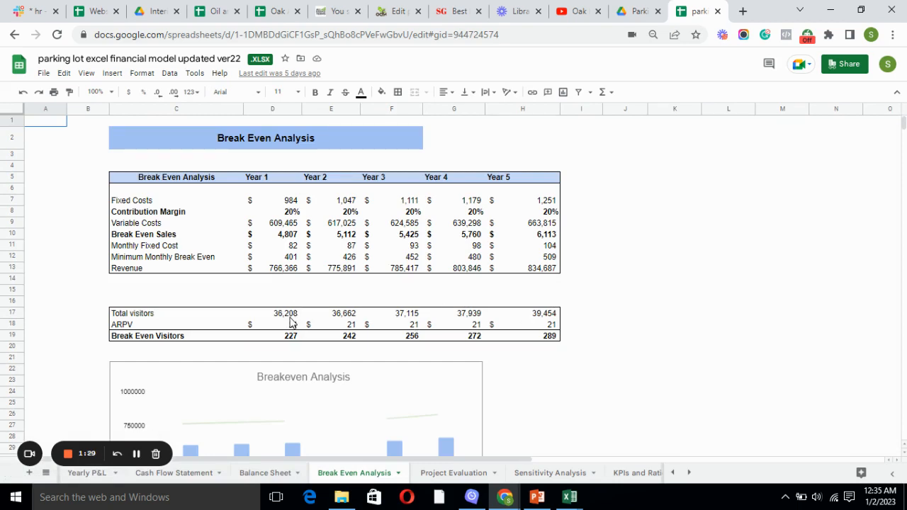
mouse_move(290, 326)
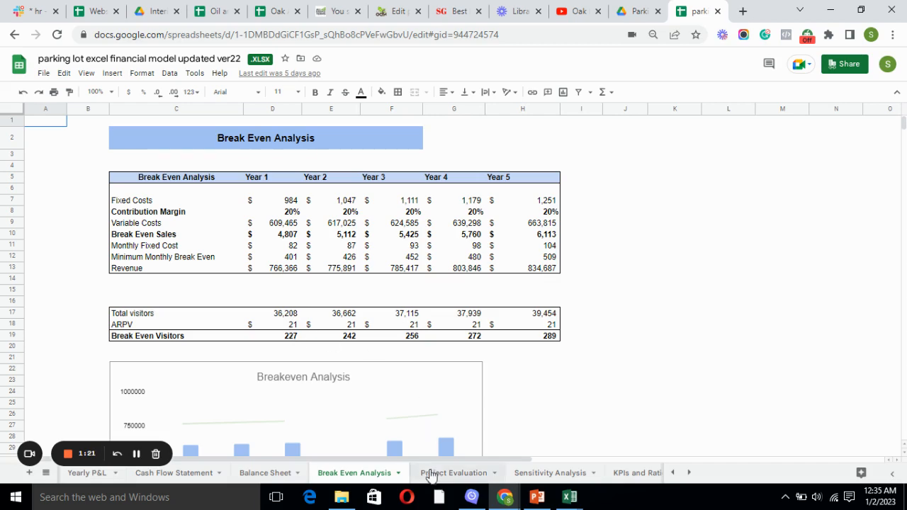
click(454, 474)
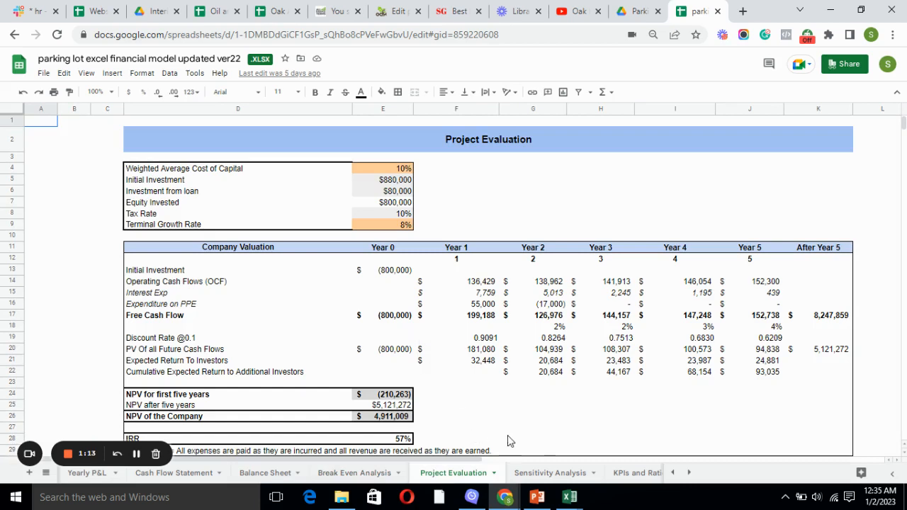
click(550, 474)
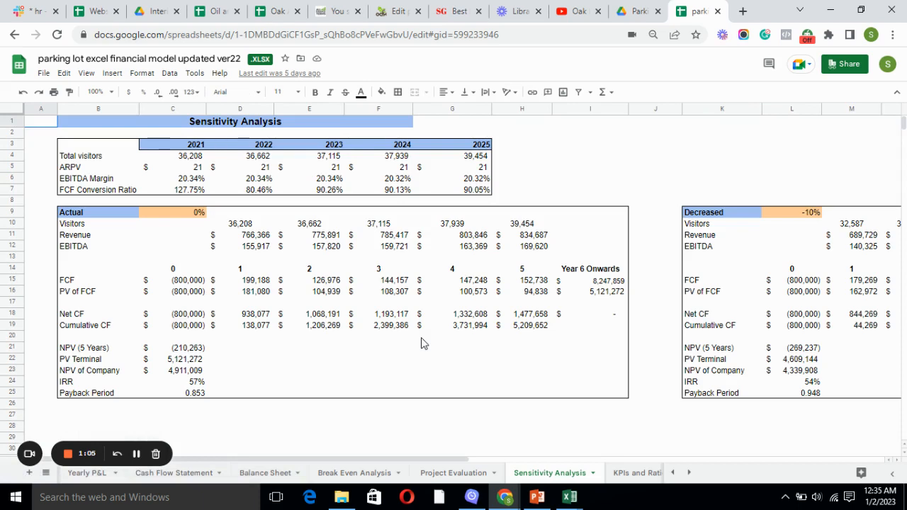
mouse_move(241, 274)
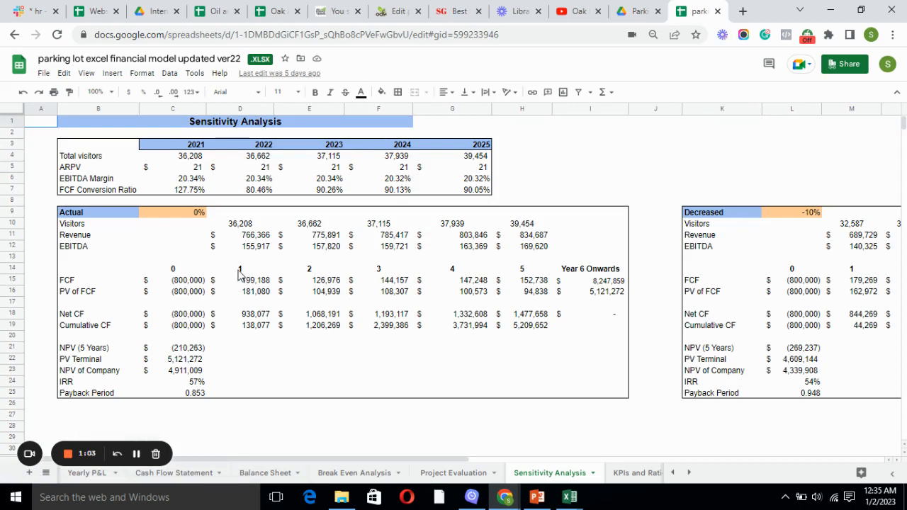
mouse_move(298, 355)
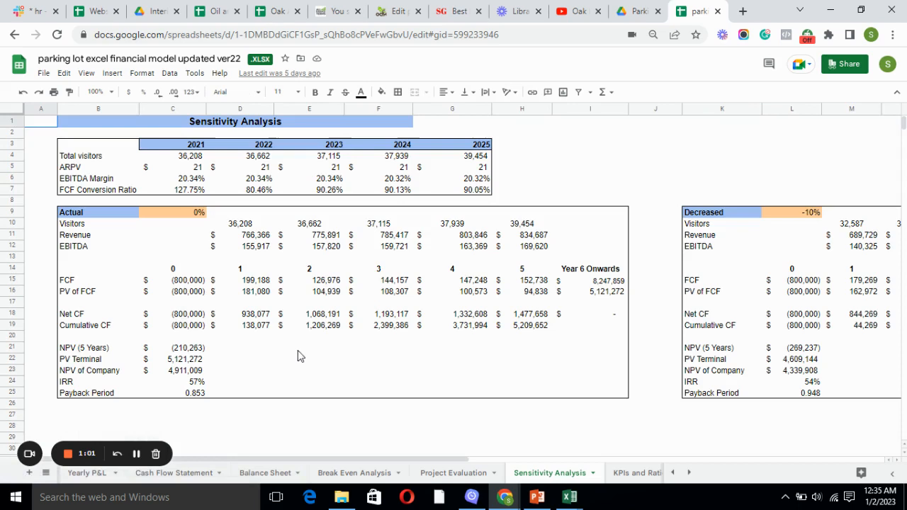
mouse_move(320, 414)
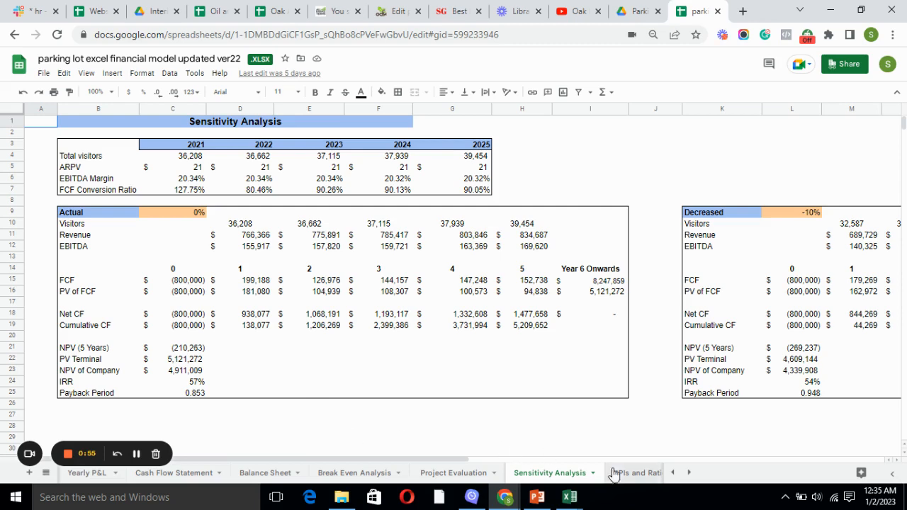
Pass through KPIs and Ratios and Diagnostic Tools, finishing on the Dashboard with margins, IRR and charts
click(632, 473)
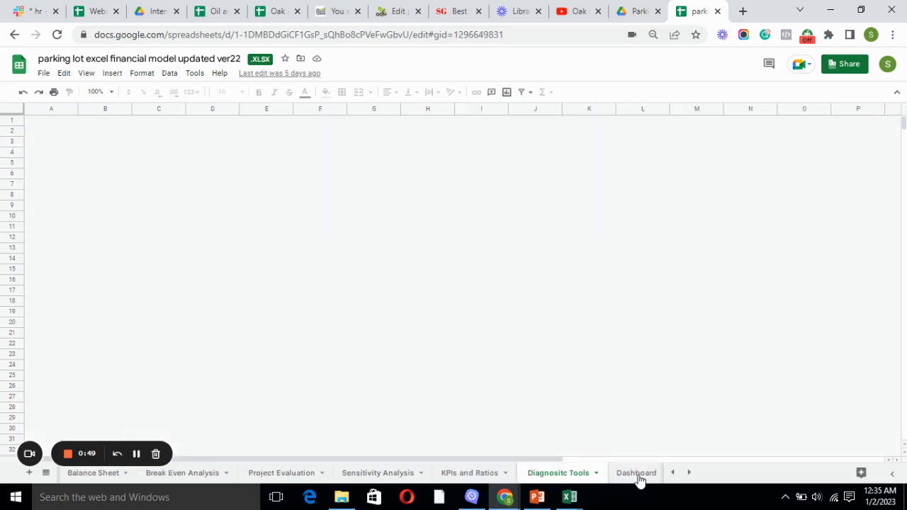
click(558, 473)
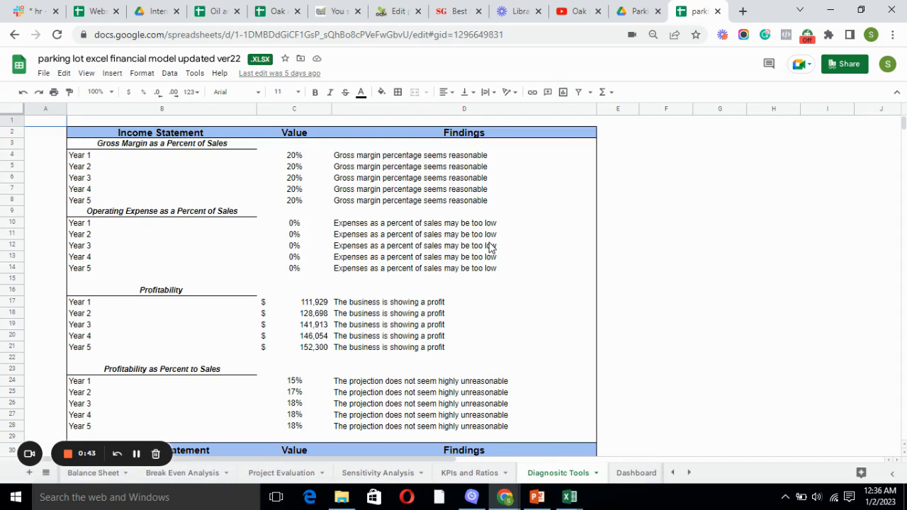
mouse_move(437, 244)
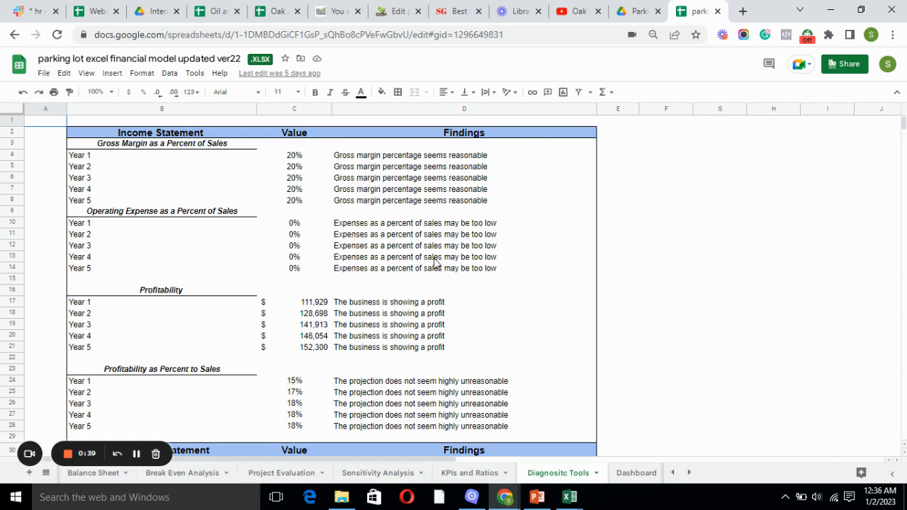
mouse_move(544, 348)
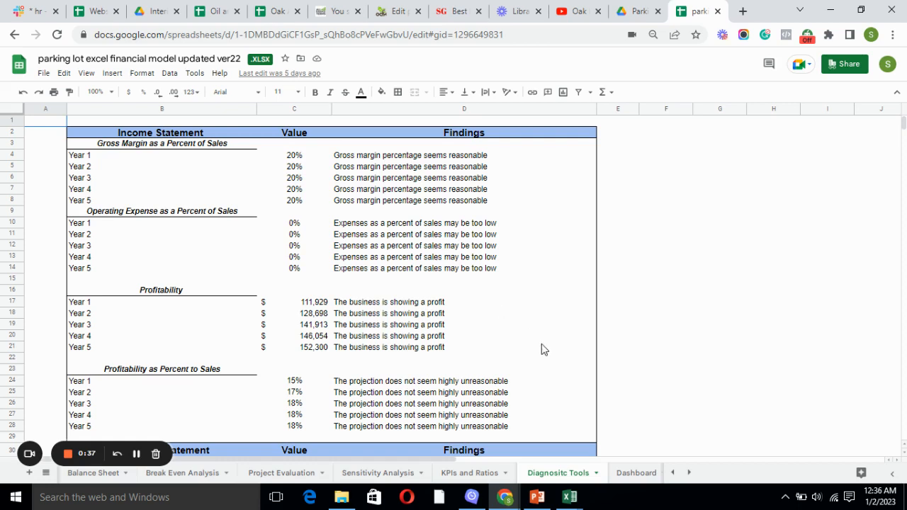
mouse_move(635, 473)
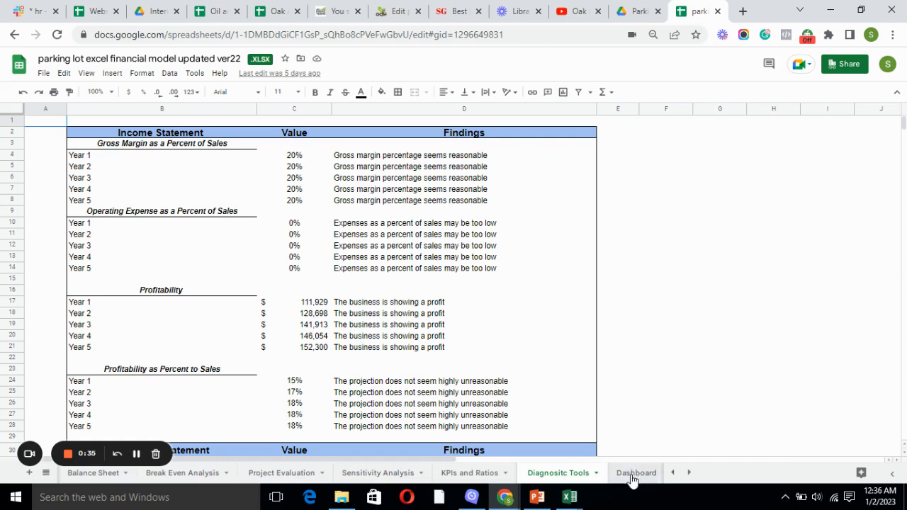
click(635, 474)
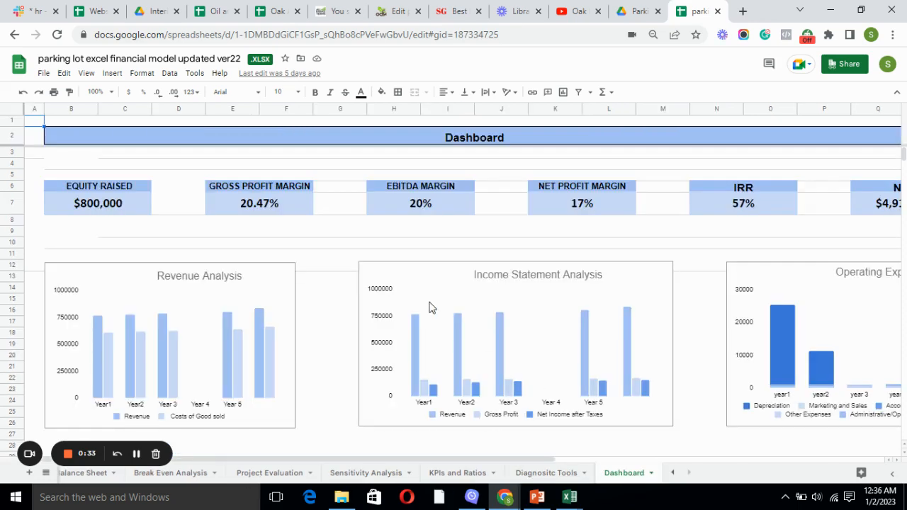